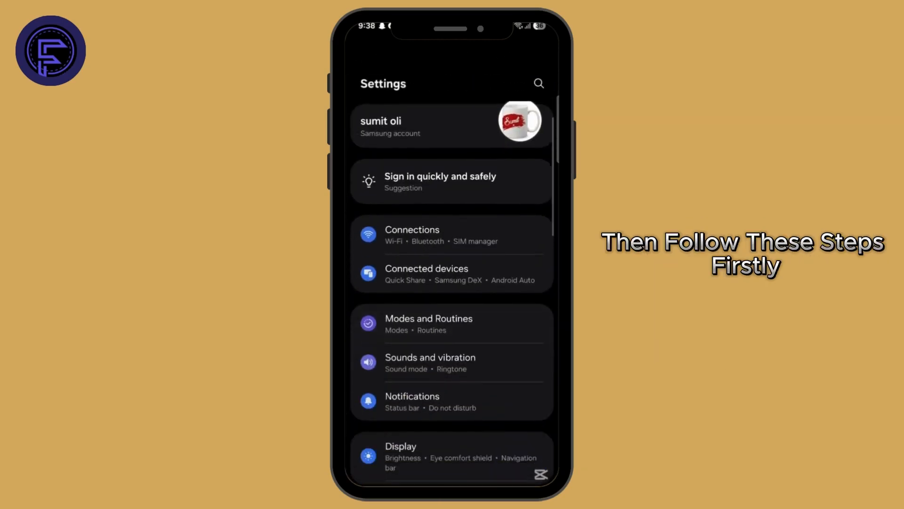
- Scroll the Settings list down to Apps and open the 133 installed apps
scroll(down, 3)
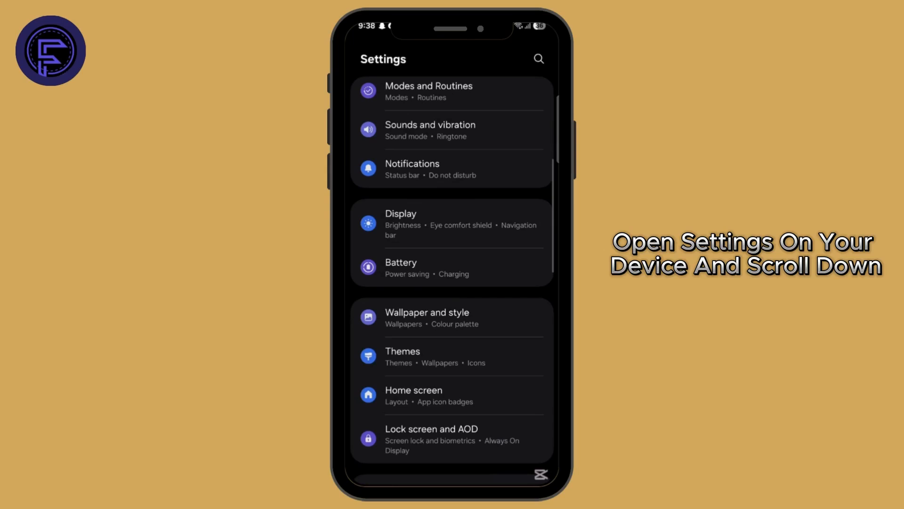
scroll(down, 3)
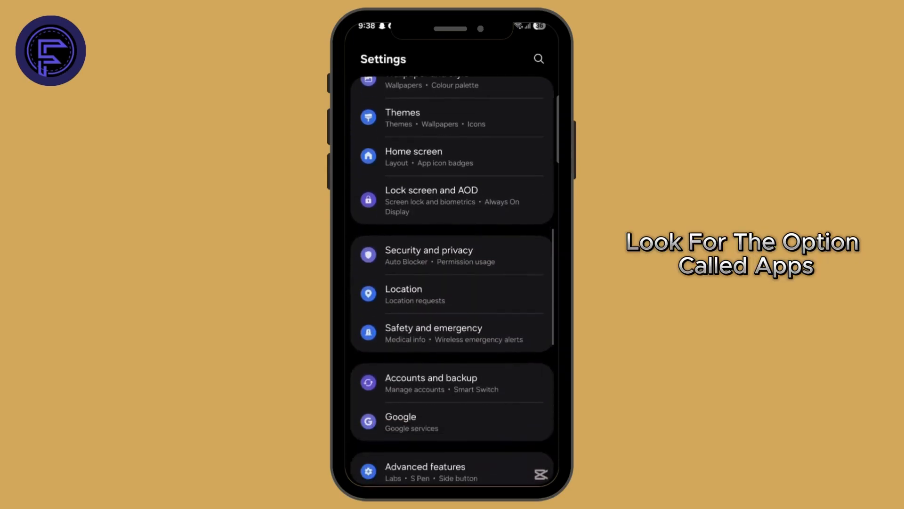
scroll(down, 3)
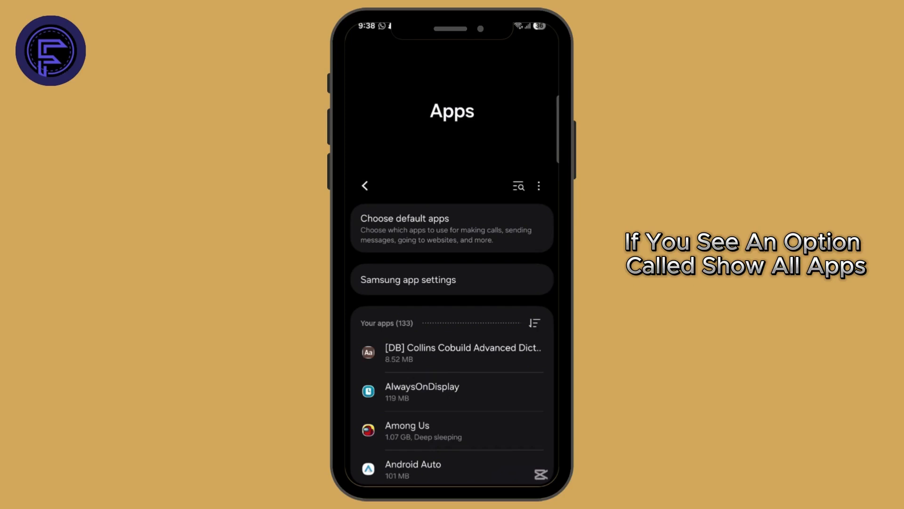
- Search the installed apps for Assistant and open its App info page
click(539, 186)
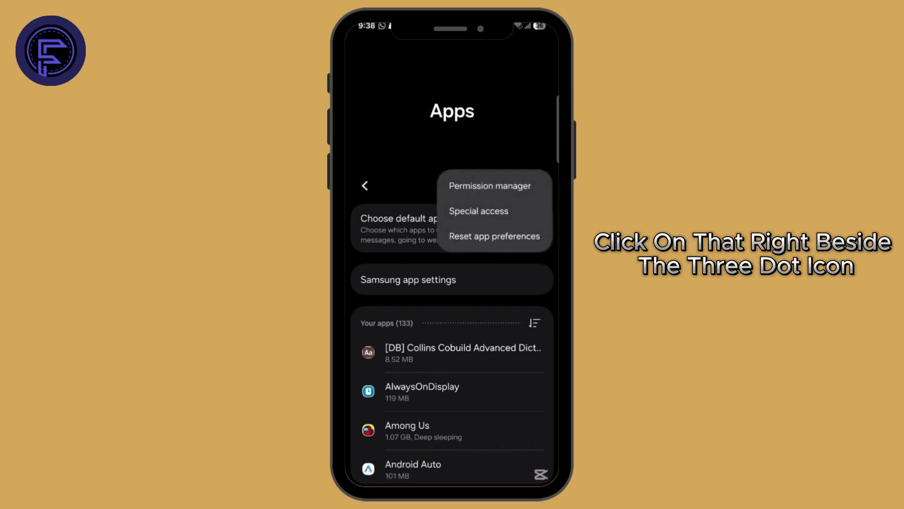
click(517, 186)
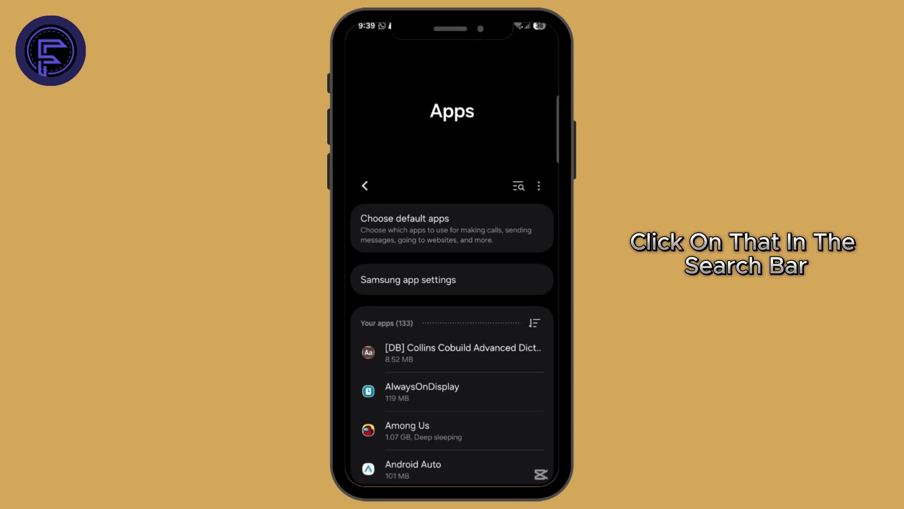
click(517, 185)
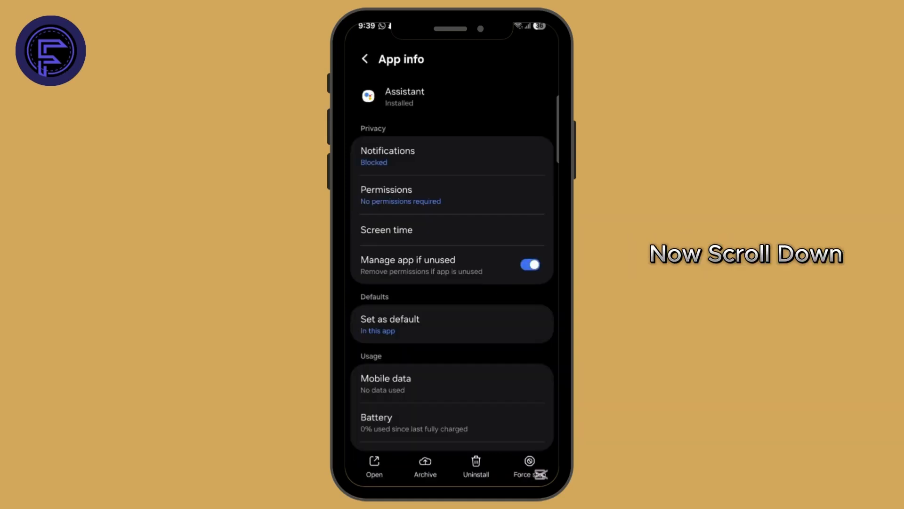
- Open the Assistant app's Storage details and clear its cache
scroll(down, 3)
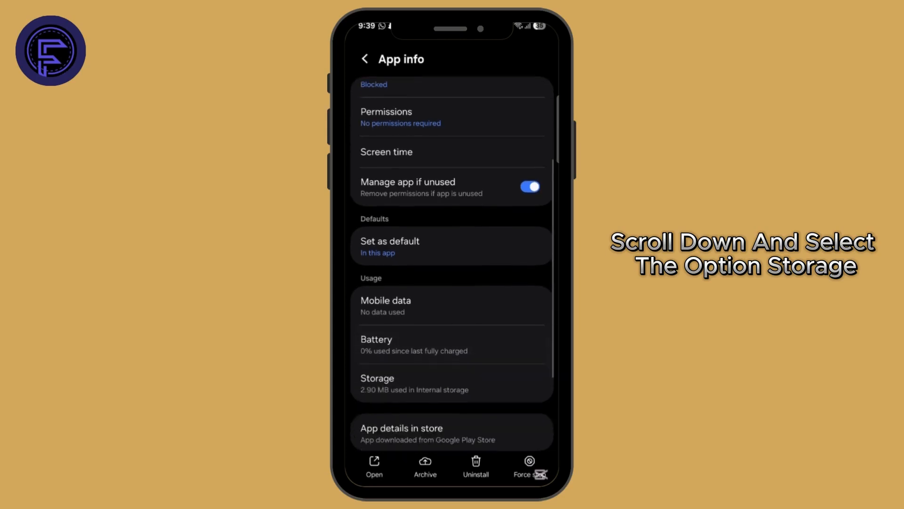
click(377, 383)
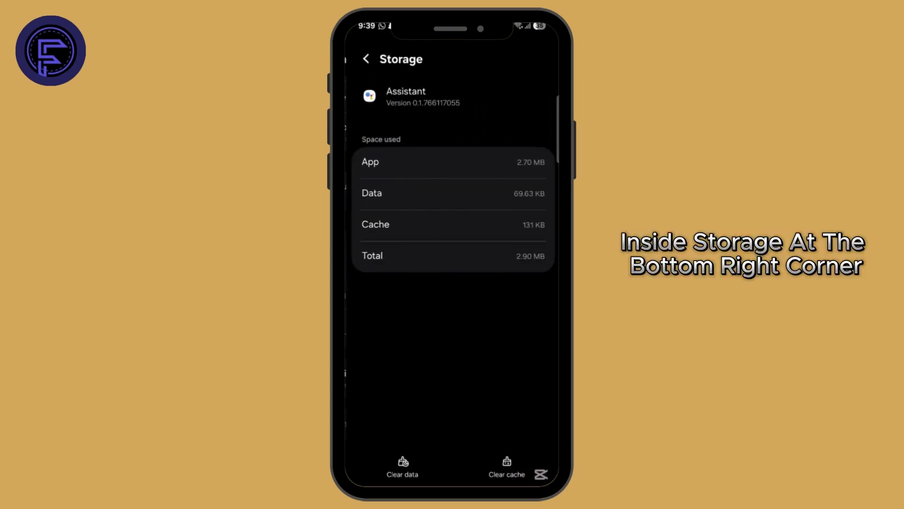
click(506, 466)
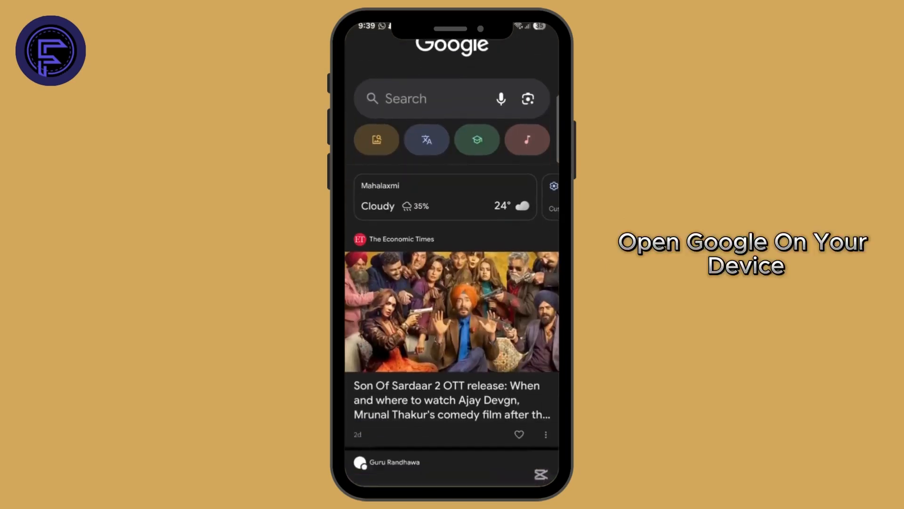
- Open Settings from the Google app's profile menu to reach the Google Assistant option
scroll(down, 3)
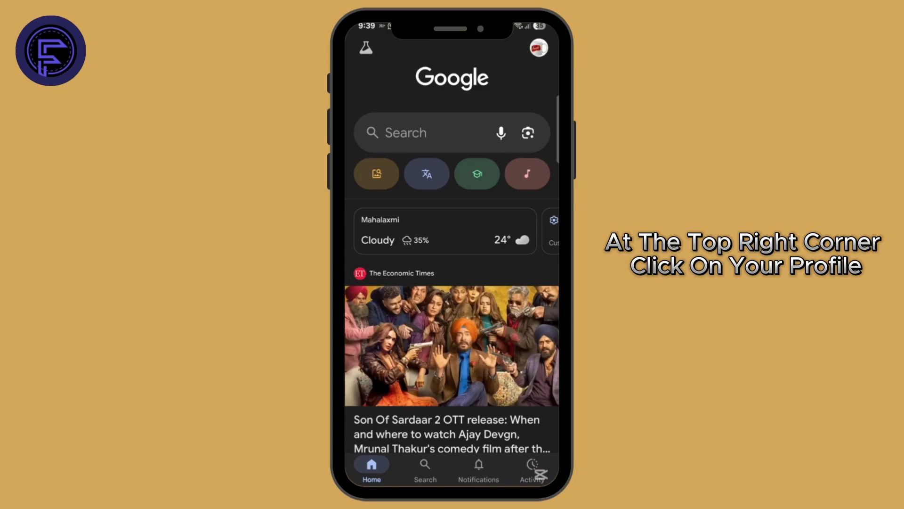
click(538, 48)
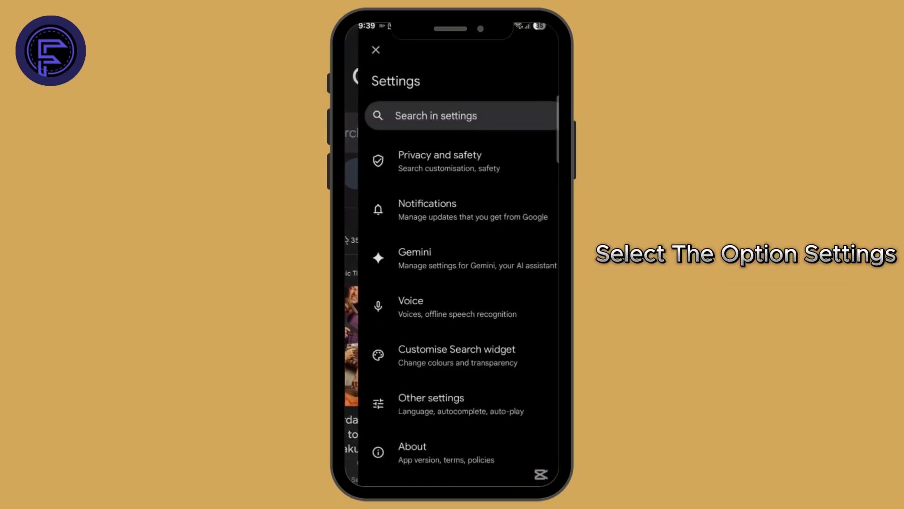
scroll(down, 3)
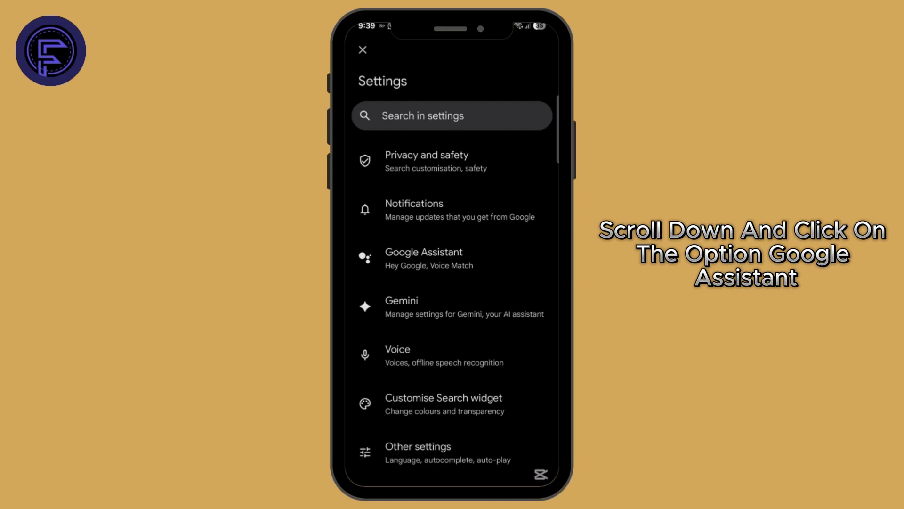
- Open Google Assistant settings and finish the Hey Google Voice Match setup to enable it
click(423, 258)
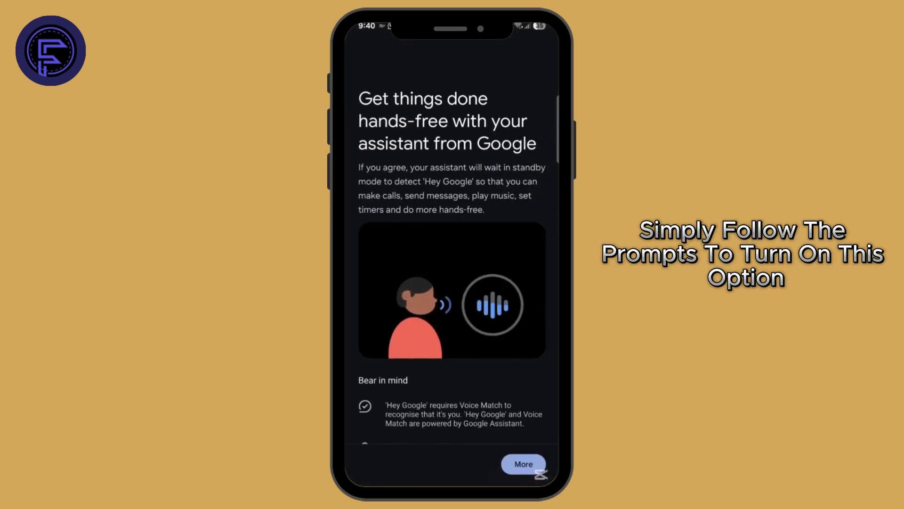
click(522, 464)
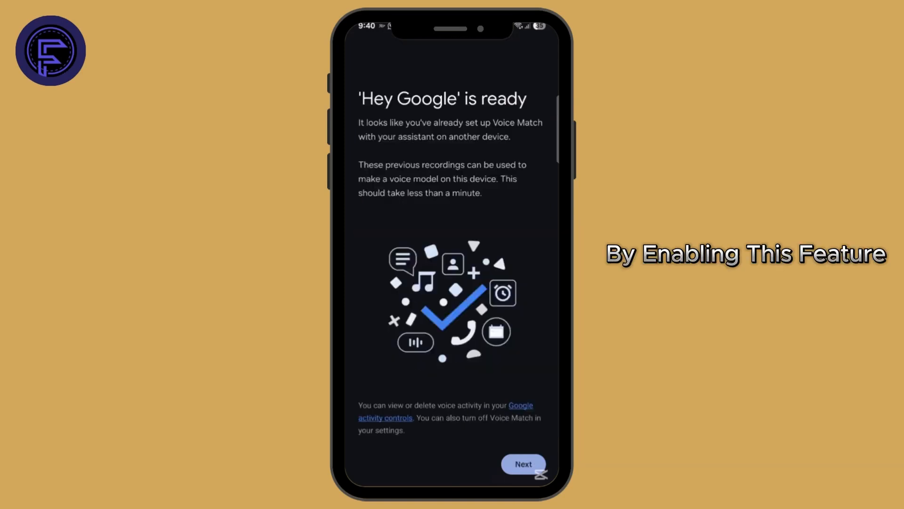
click(523, 464)
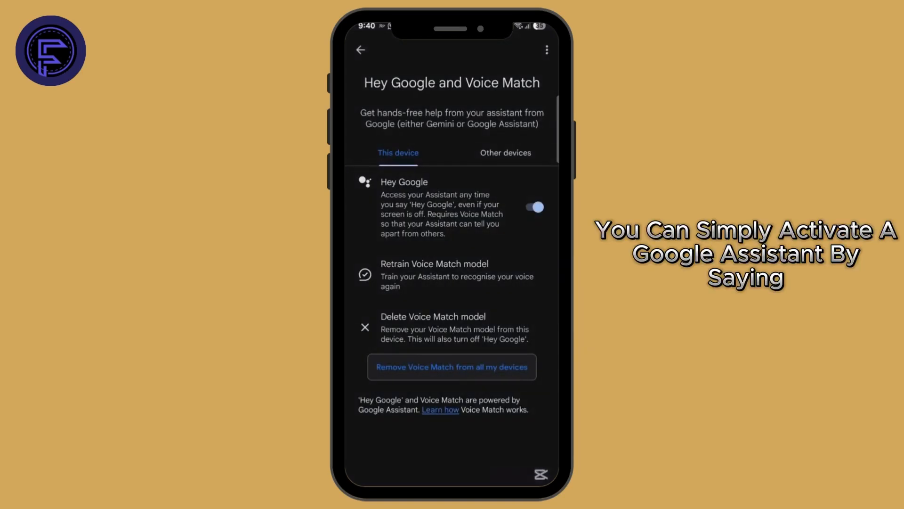